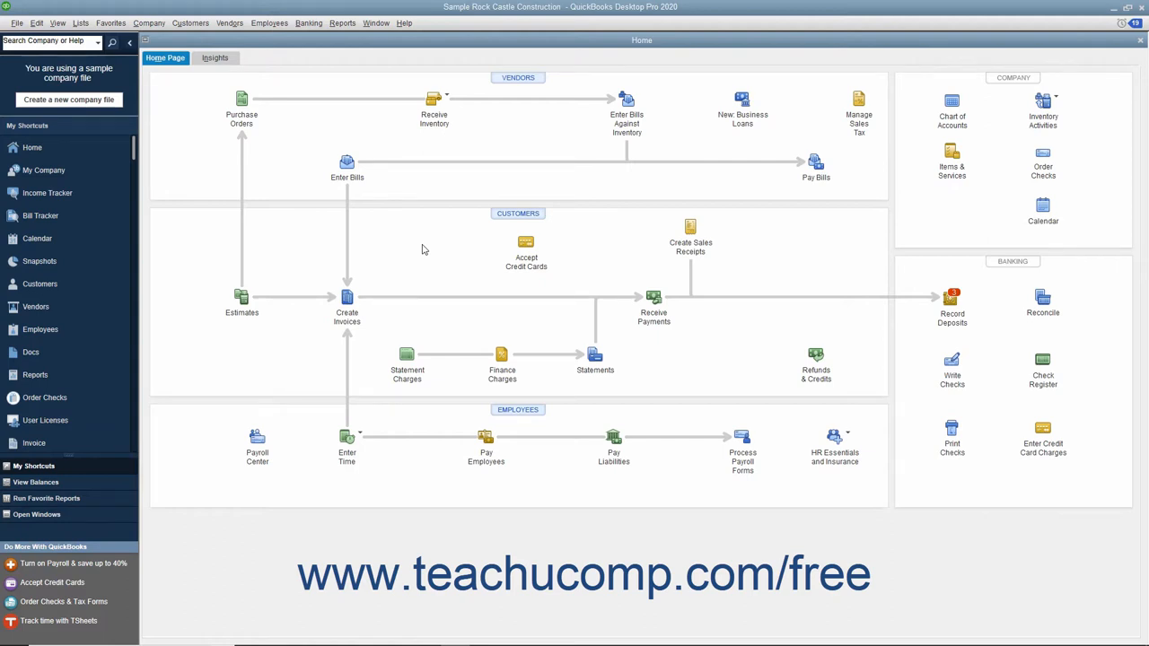
pyautogui.moveTo(215, 97)
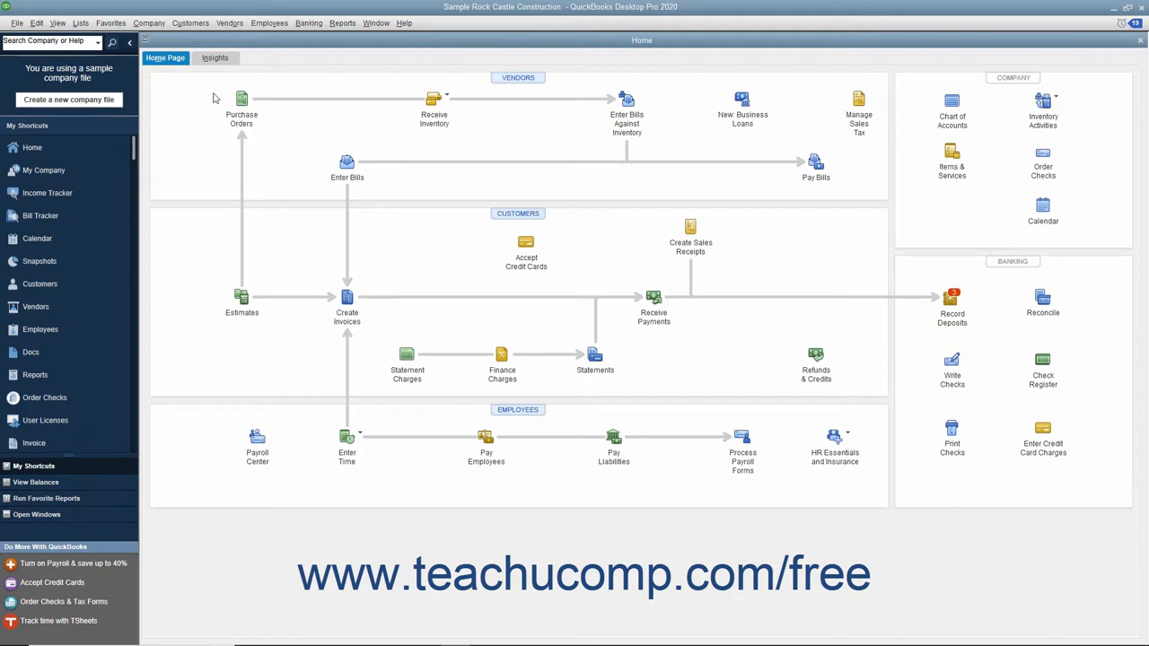
# Step: Show the Customers menu commands, where the Income Tracker is offered
pyautogui.click(197, 21)
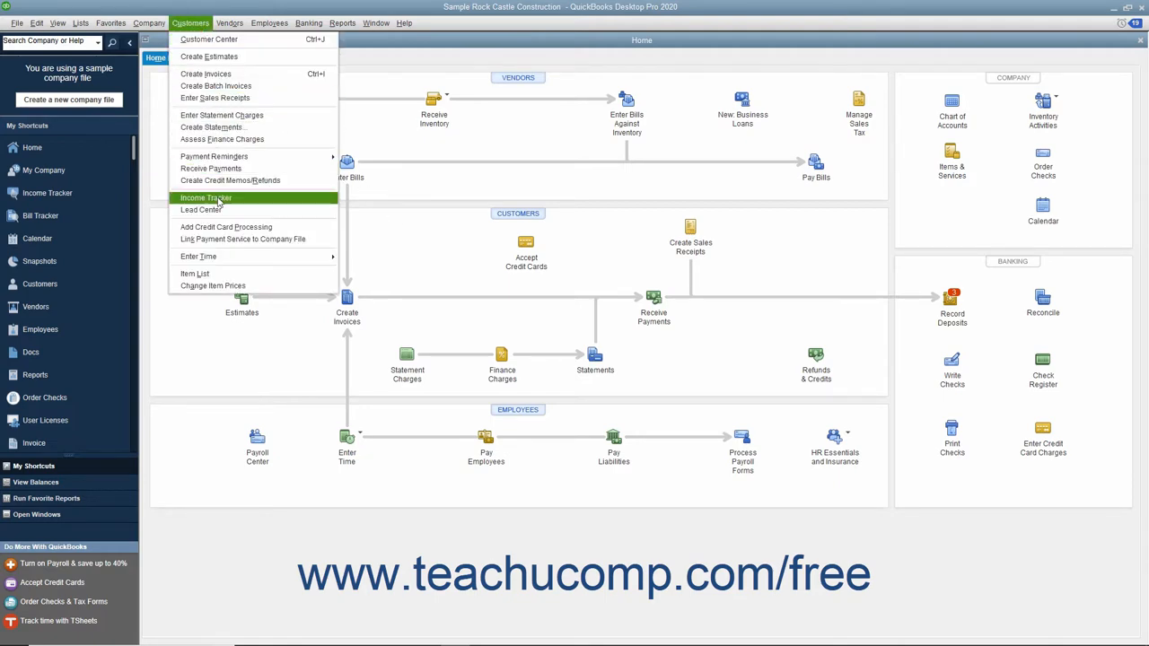
# Step: Open the Income Tracker and filter it to the seven unbilled estimates totaling 72,429.17
pyautogui.click(205, 197)
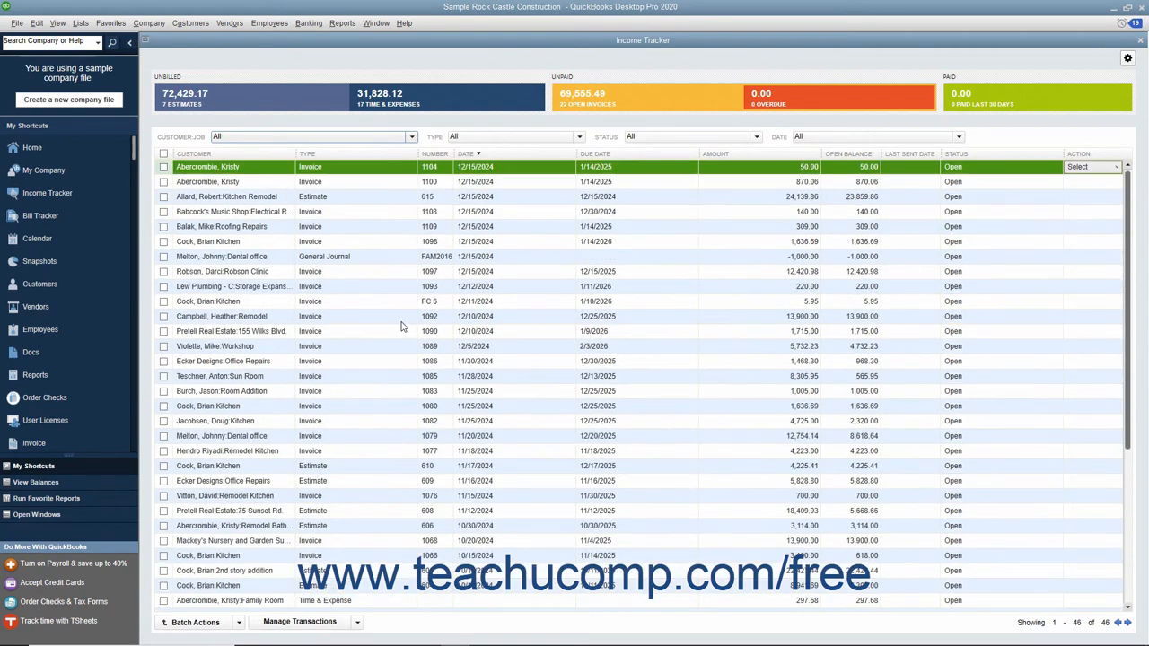
pyautogui.moveTo(574, 104)
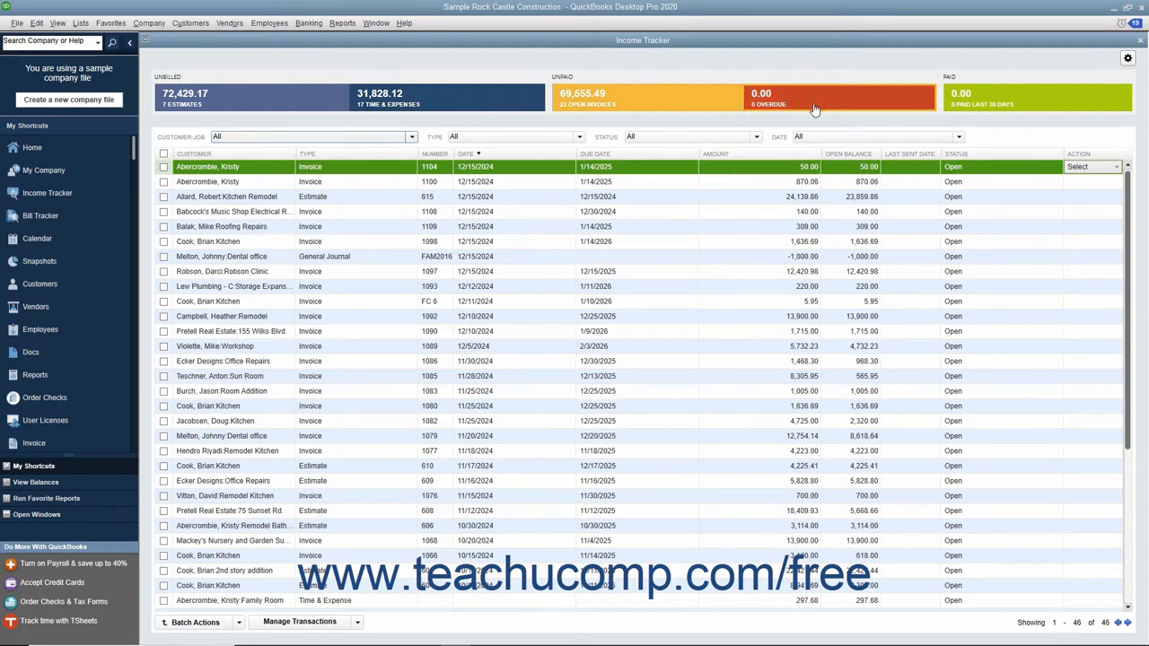
pyautogui.moveTo(664, 111)
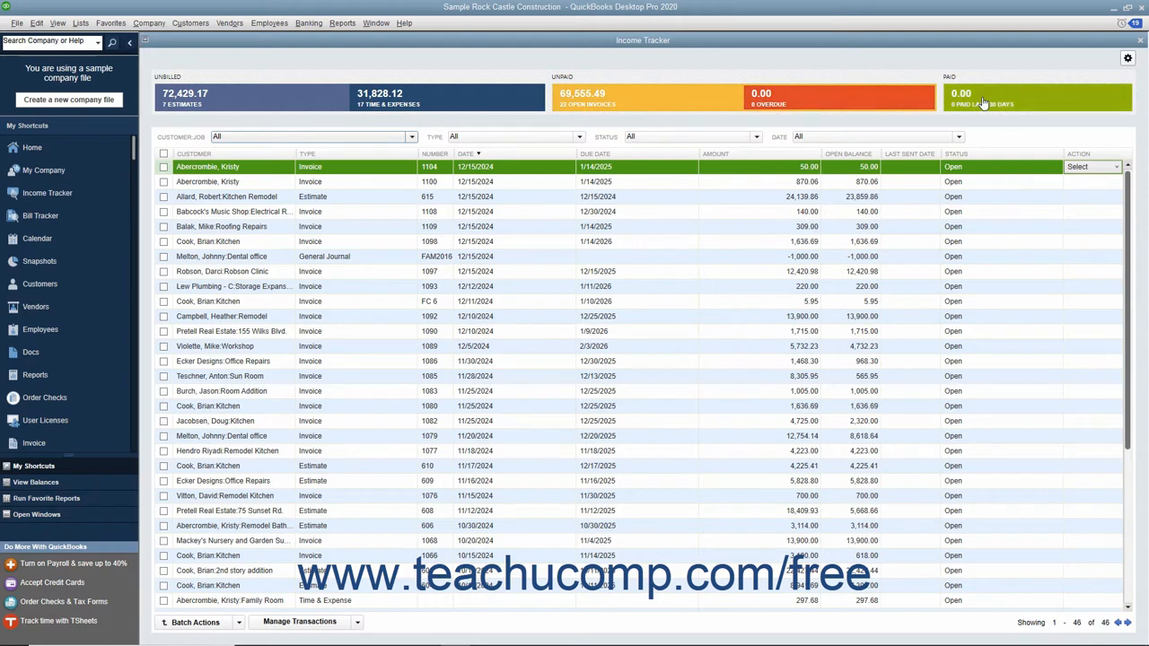
pyautogui.moveTo(413, 136)
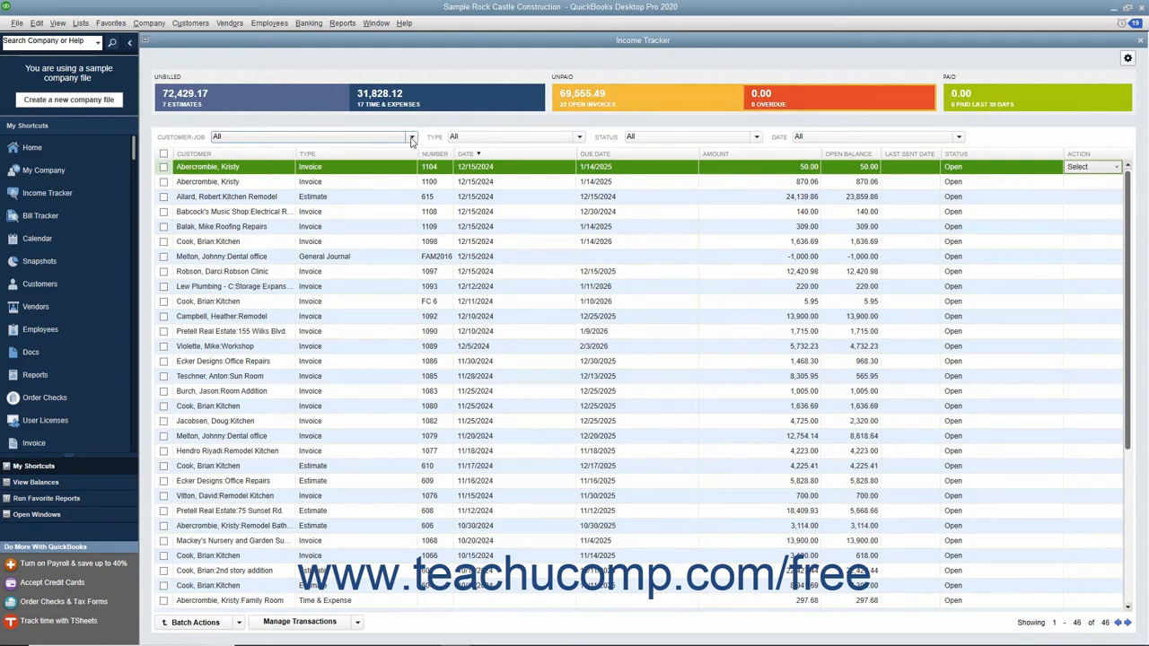
pyautogui.click(578, 136)
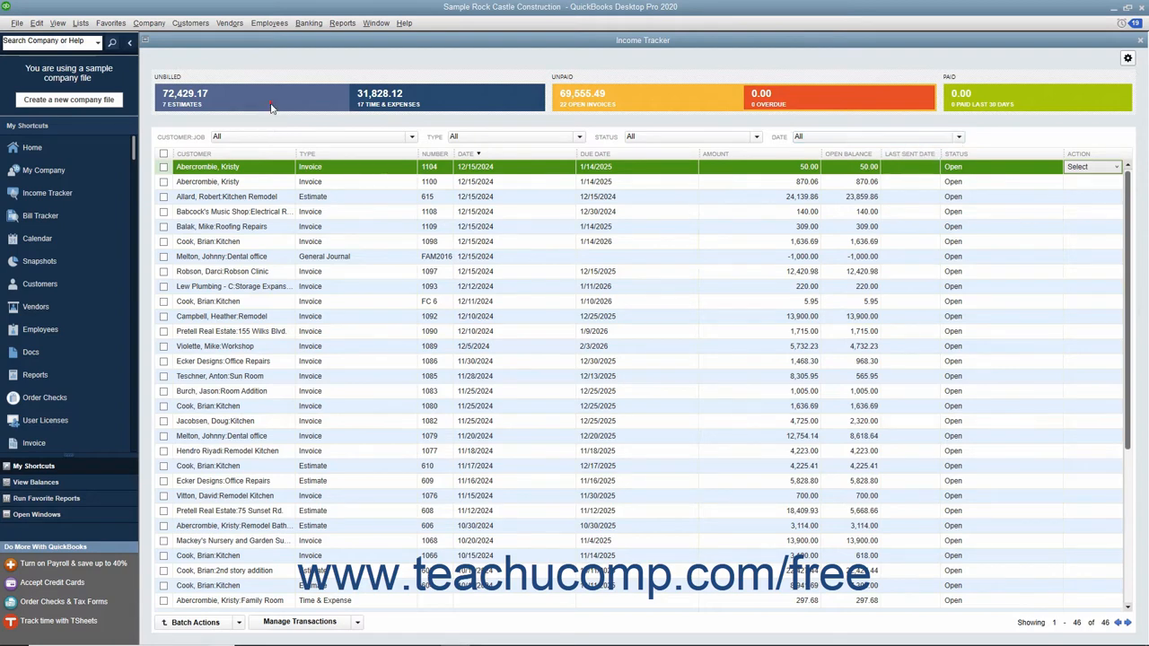
pyautogui.click(225, 93)
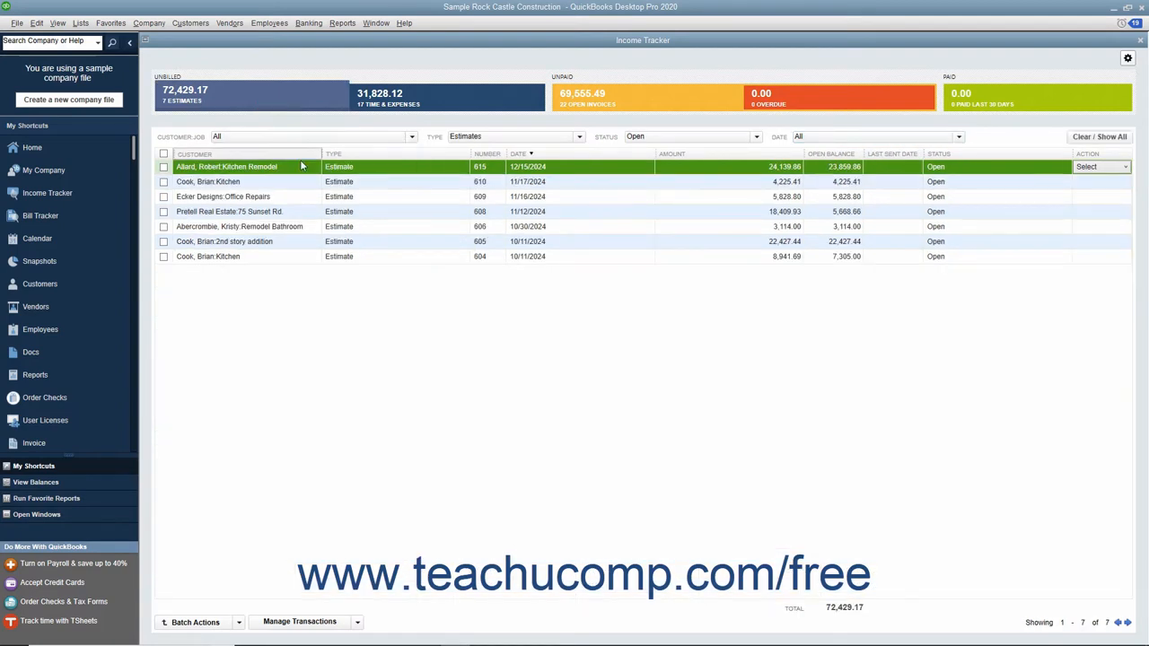
pyautogui.moveTo(776, 233)
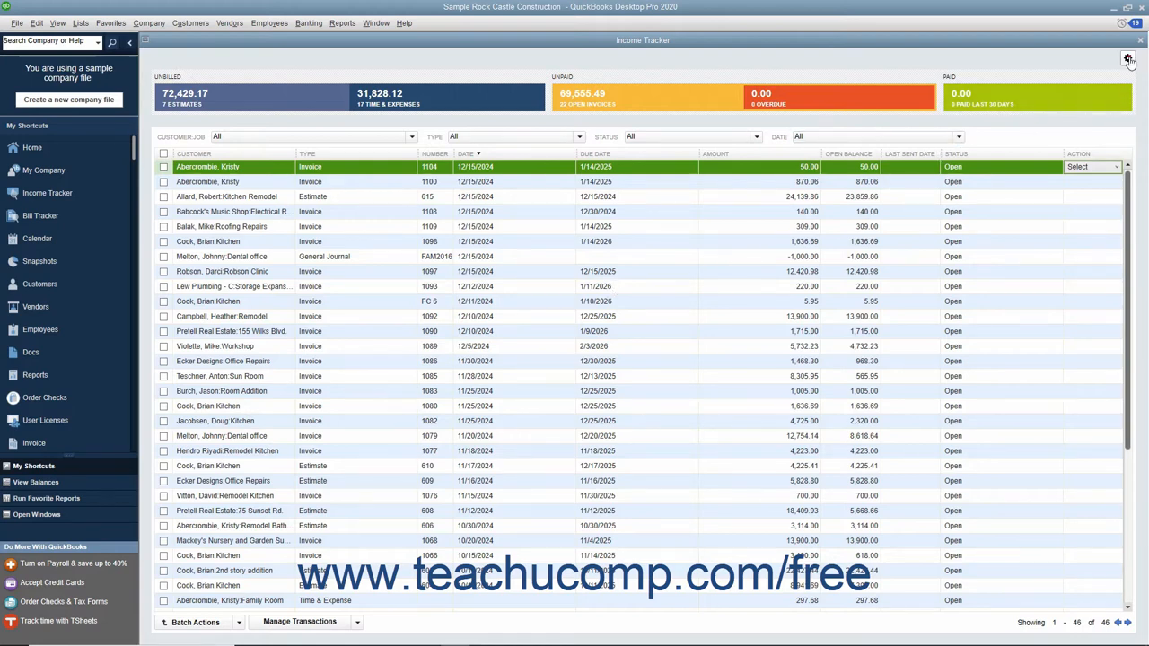
pyautogui.click(1125, 61)
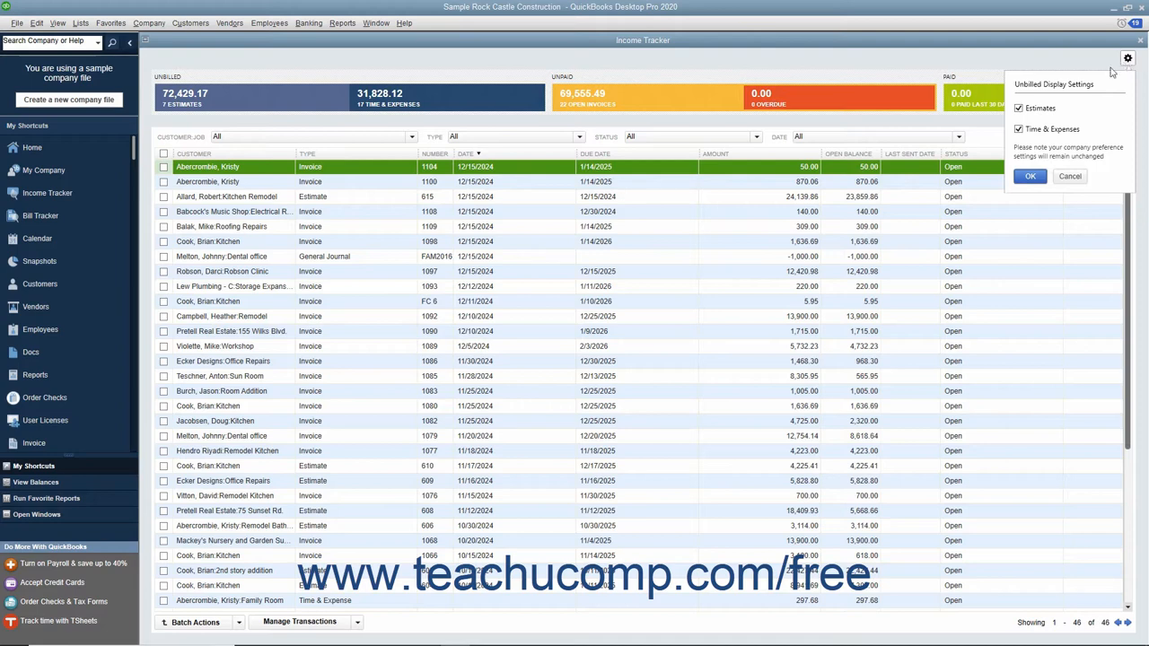
pyautogui.moveTo(1057, 133)
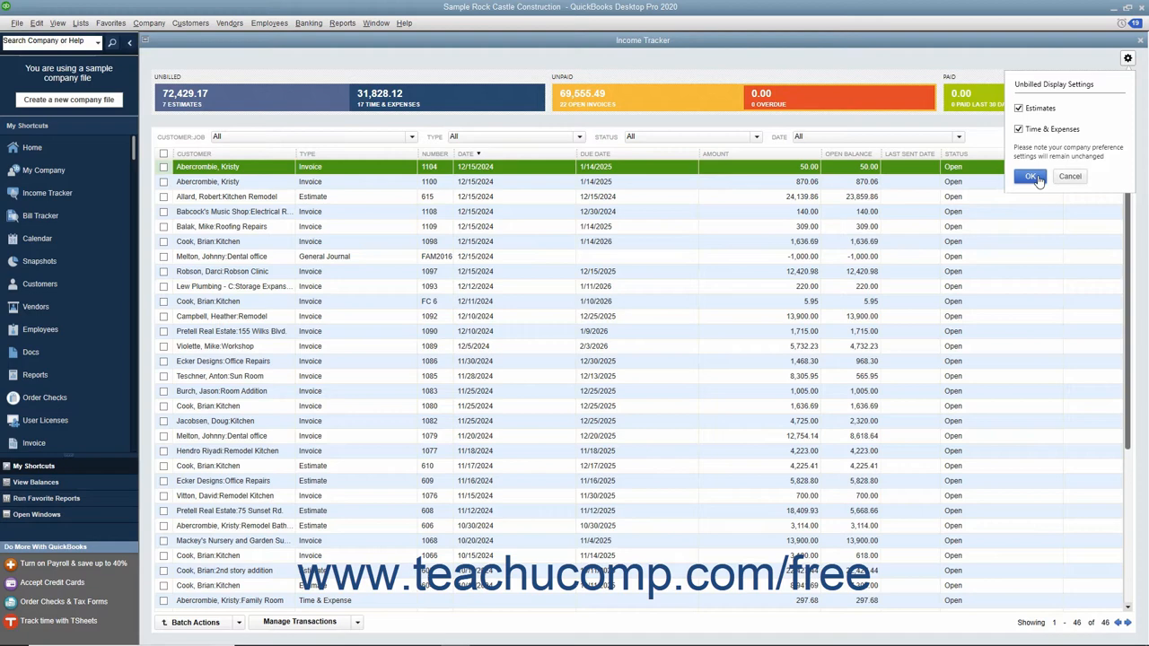
pyautogui.click(1030, 176)
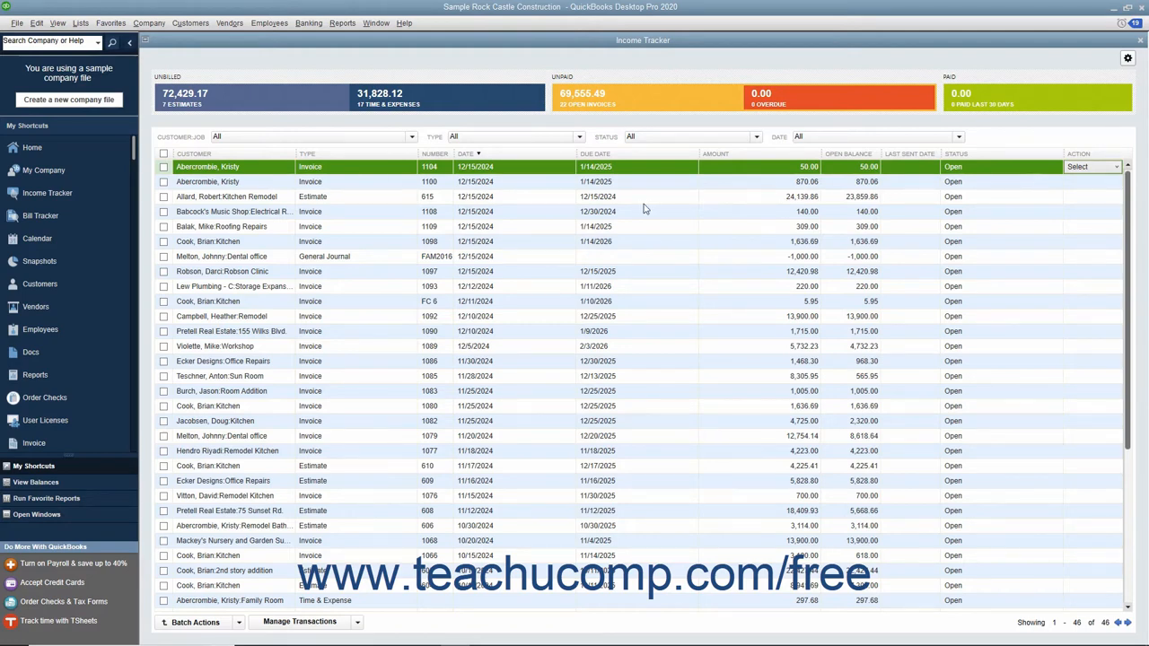
pyautogui.moveTo(782, 226)
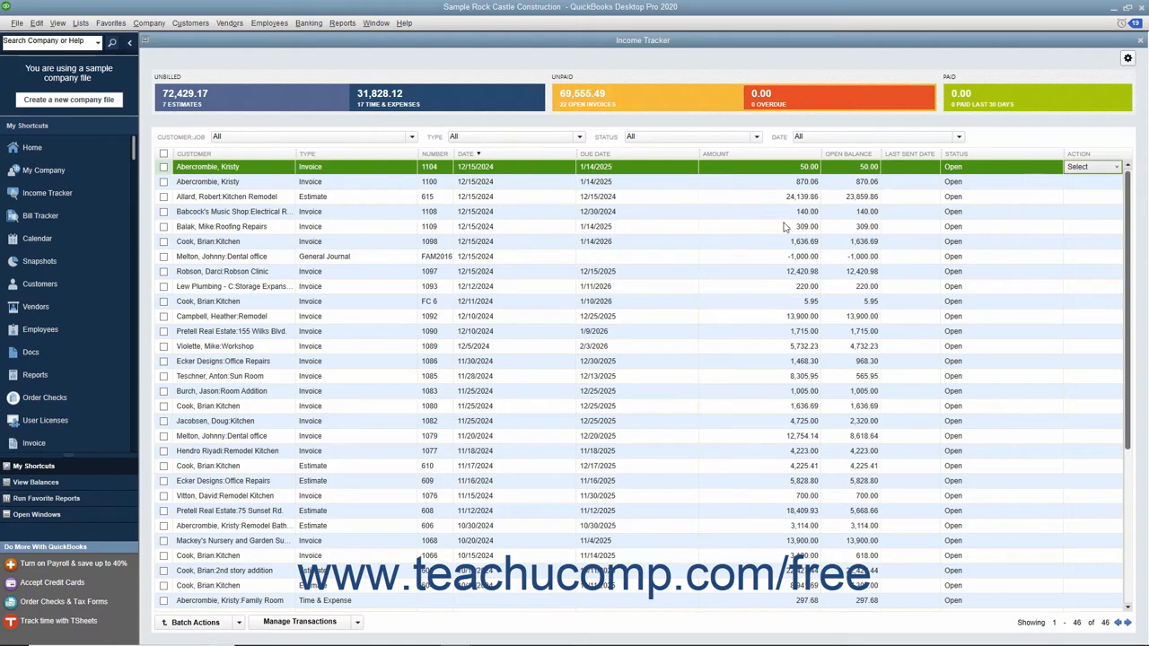
pyautogui.moveTo(1075, 218)
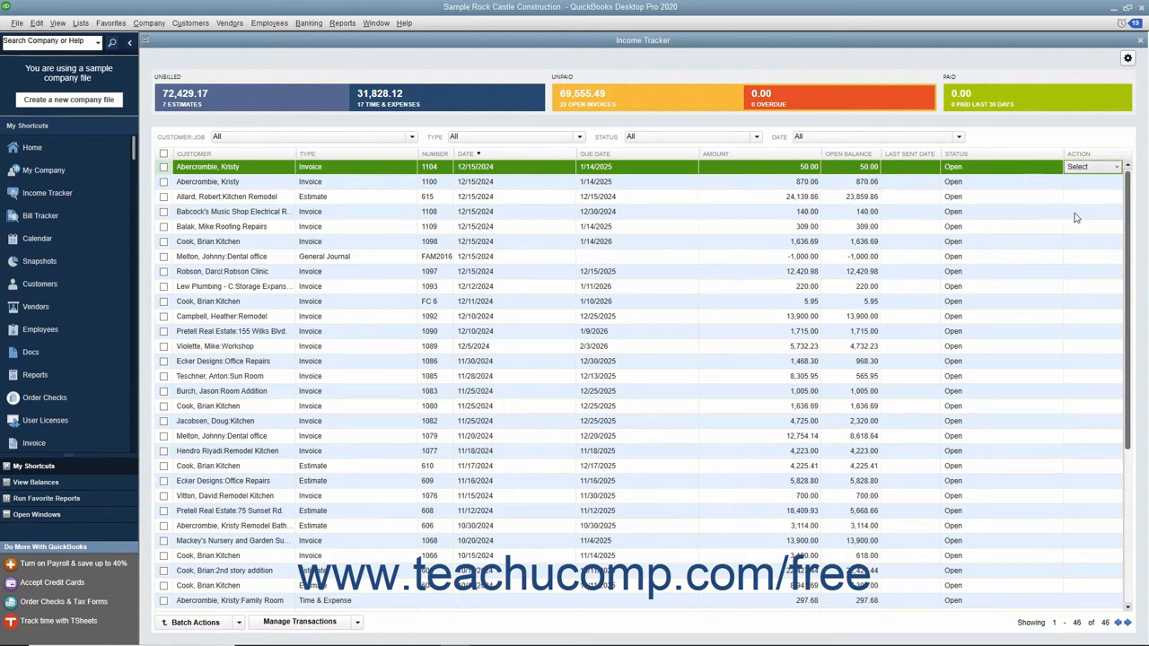
# Step: Review the Babcock's Music Shop invoice's row actions (receive payment, print, email) without choosing one
pyautogui.click(233, 211)
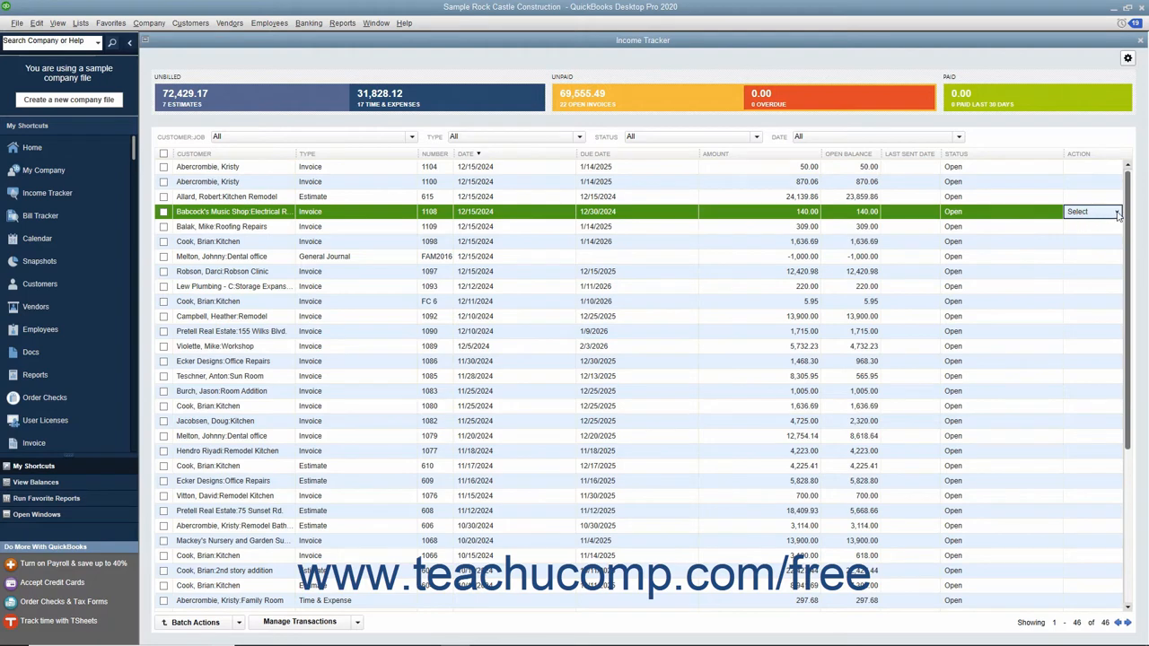
pyautogui.click(1113, 212)
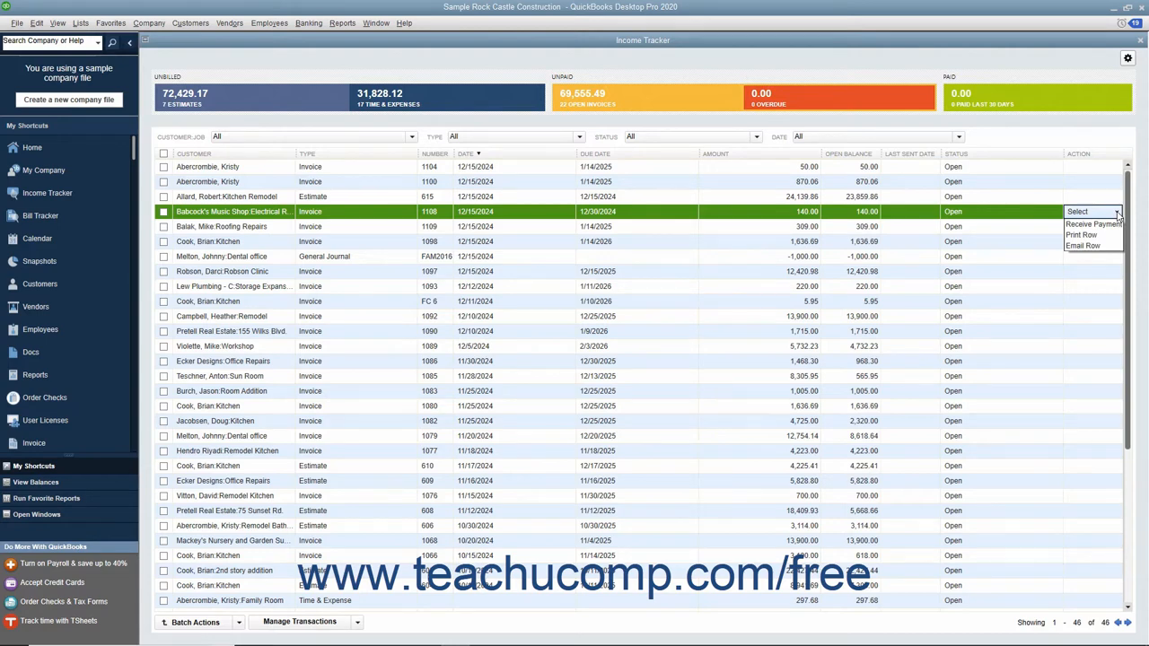
pyautogui.click(1140, 212)
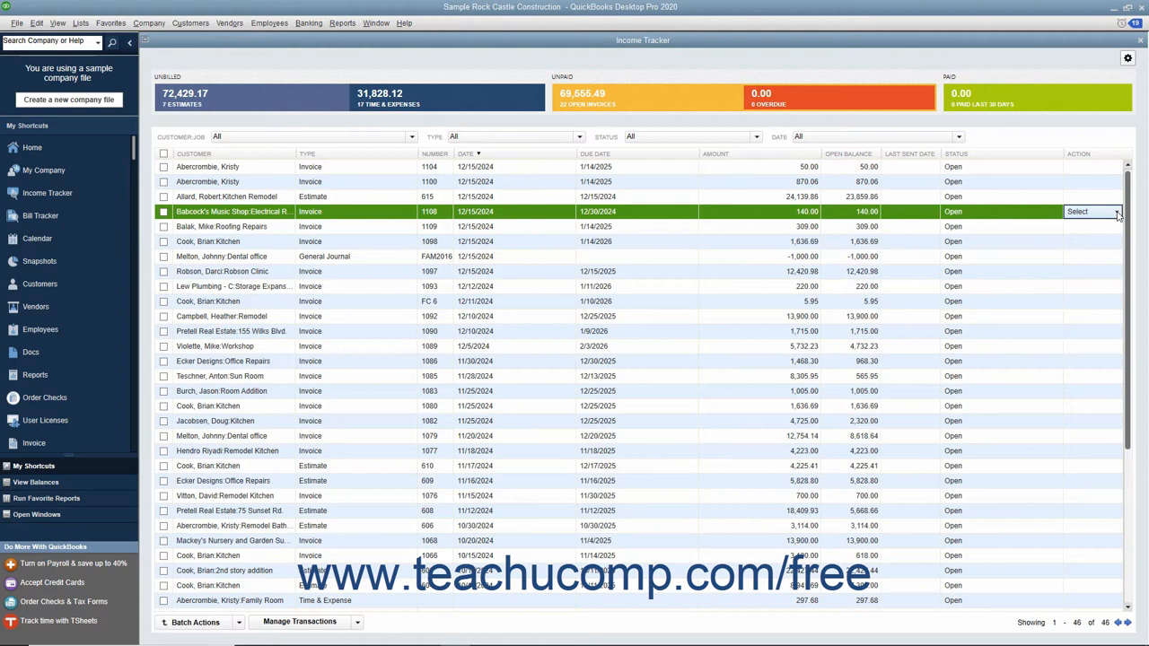
pyautogui.moveTo(701, 221)
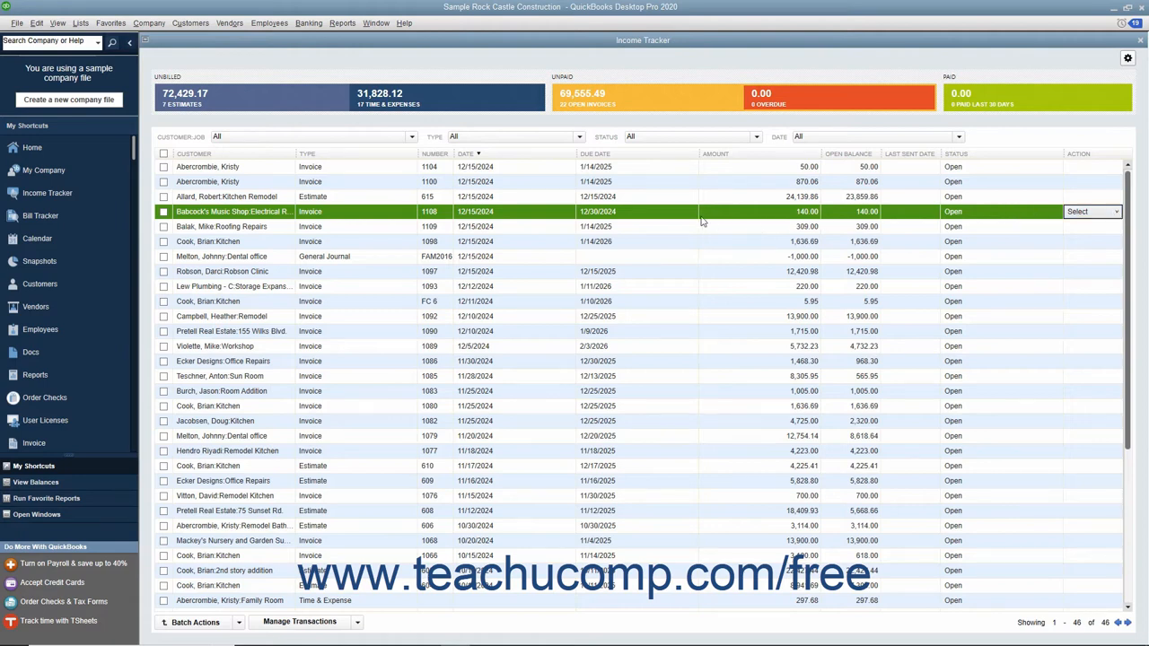
pyautogui.moveTo(693, 219)
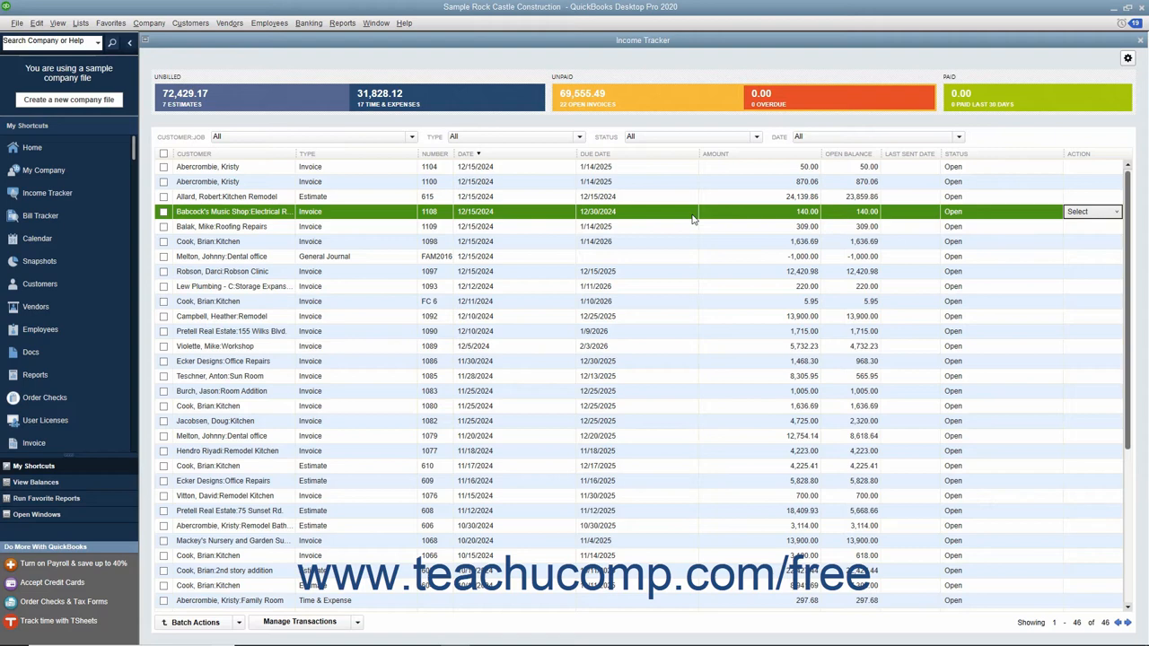
pyautogui.moveTo(666, 221)
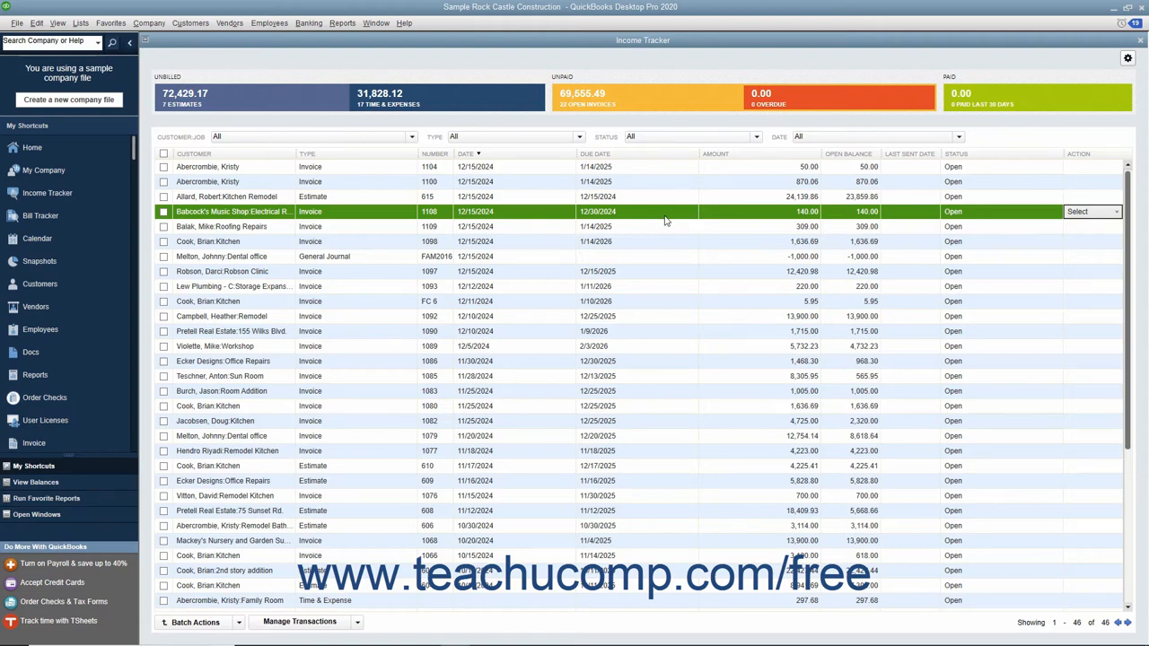
pyautogui.moveTo(642, 212)
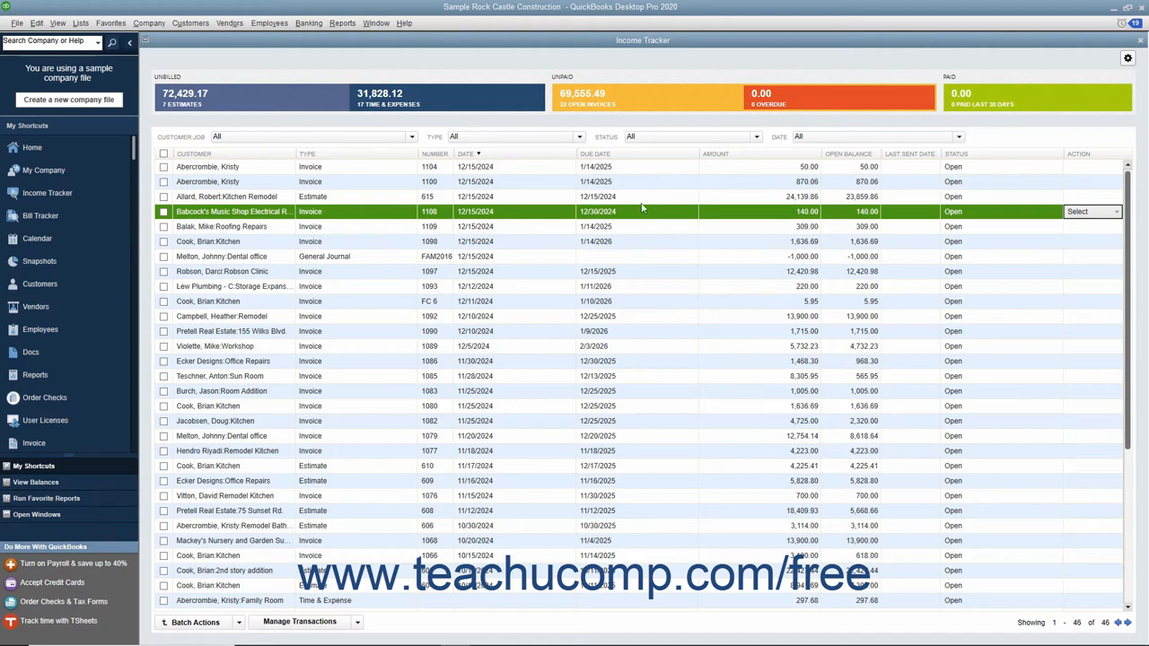
# Step: Filter to invoices, tick them all, review Batch Actions, then show only the seven open estimates
pyautogui.click(578, 136)
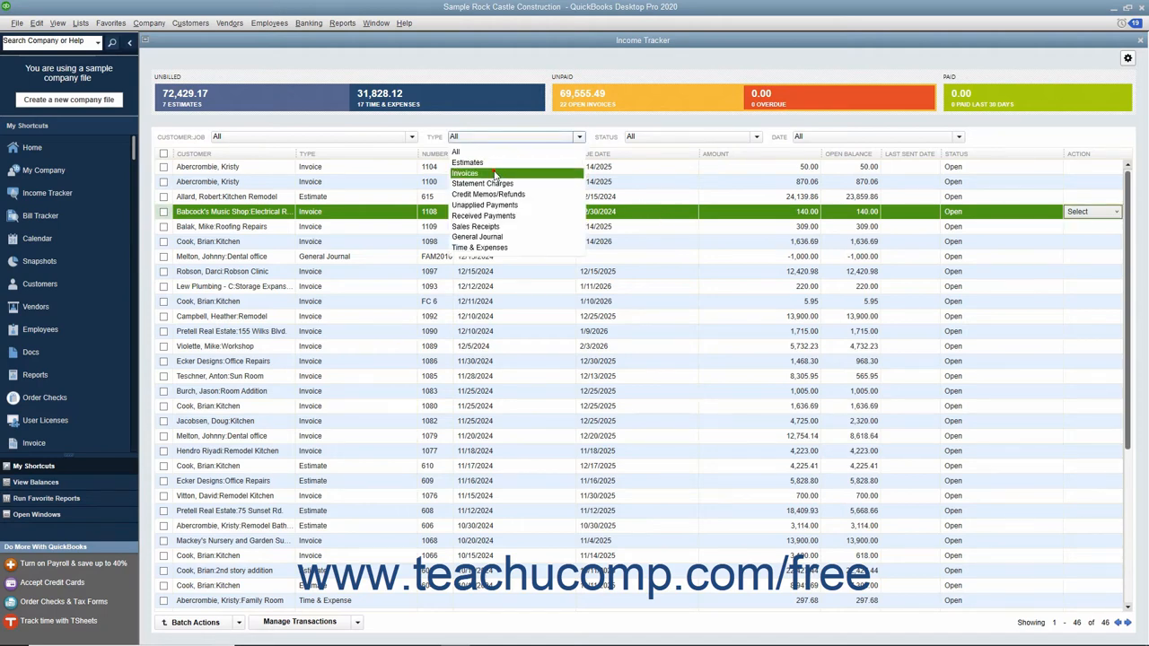
pyautogui.click(467, 172)
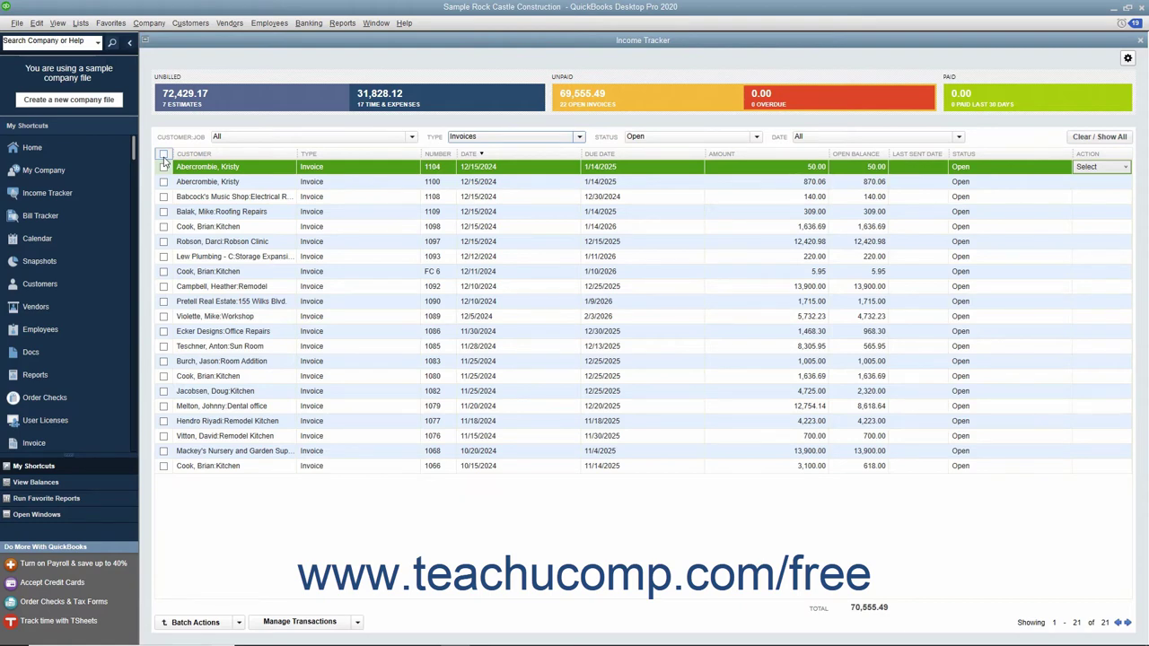
pyautogui.click(164, 154)
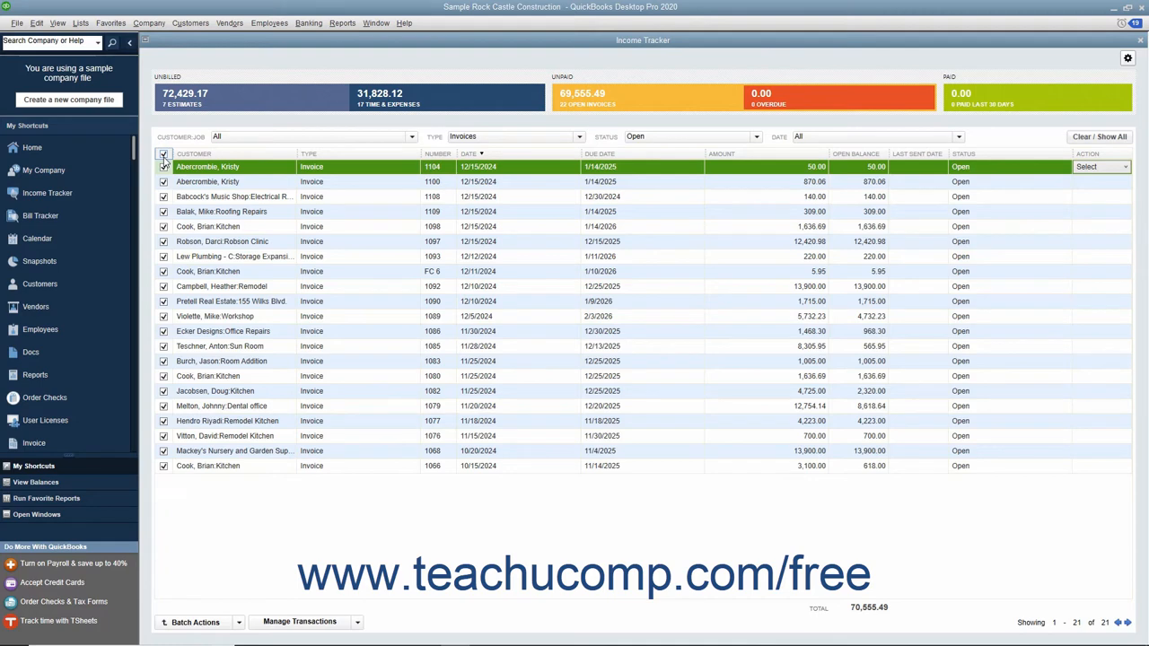
pyautogui.click(165, 165)
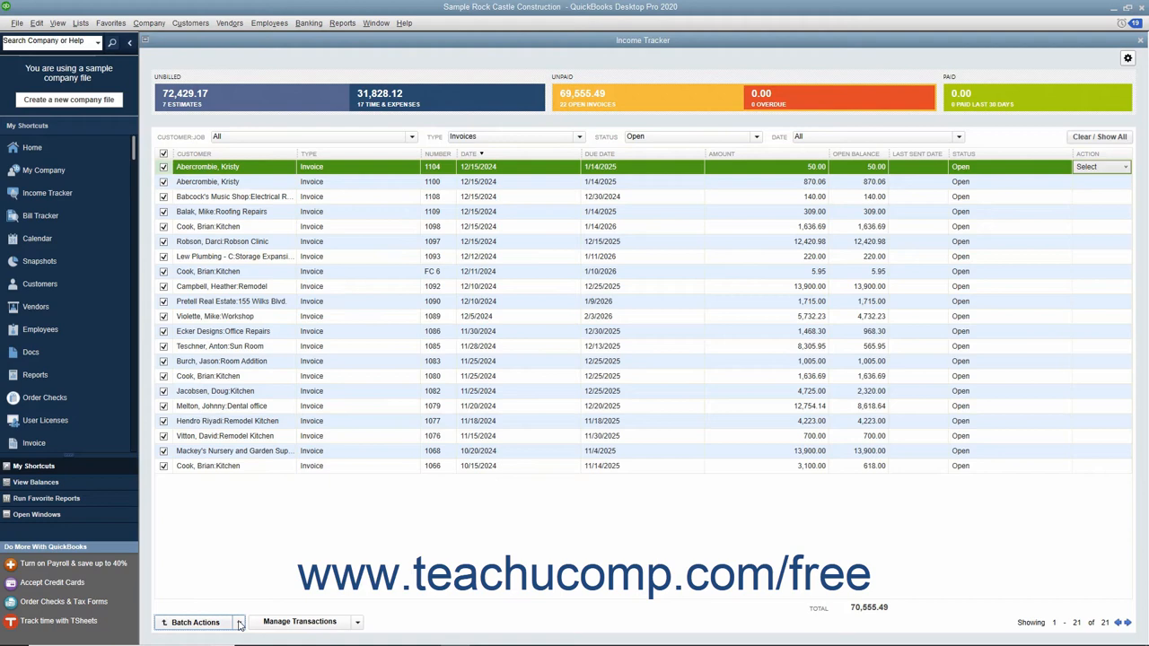
pyautogui.click(219, 621)
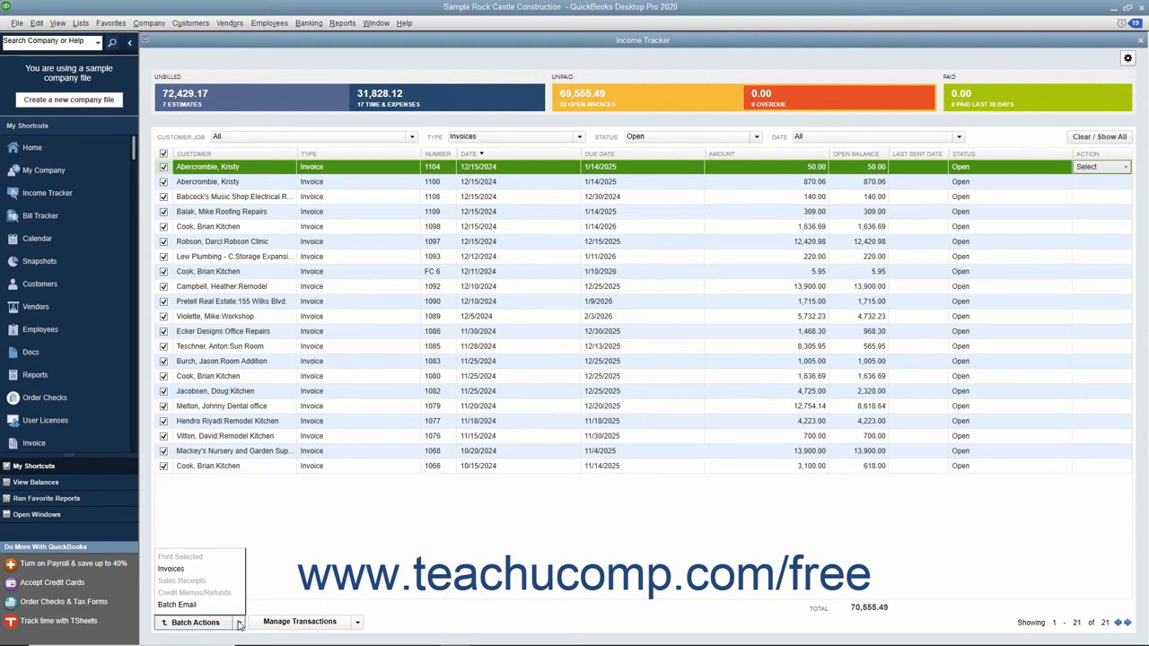
pyautogui.moveTo(237, 610)
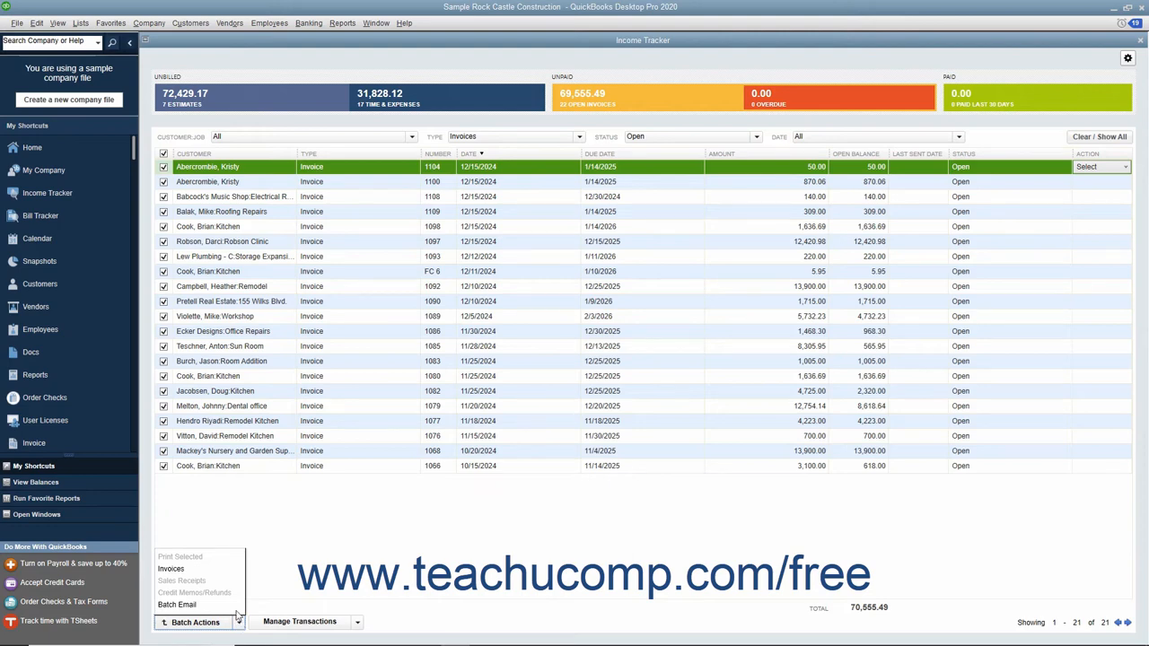
pyautogui.moveTo(171, 567)
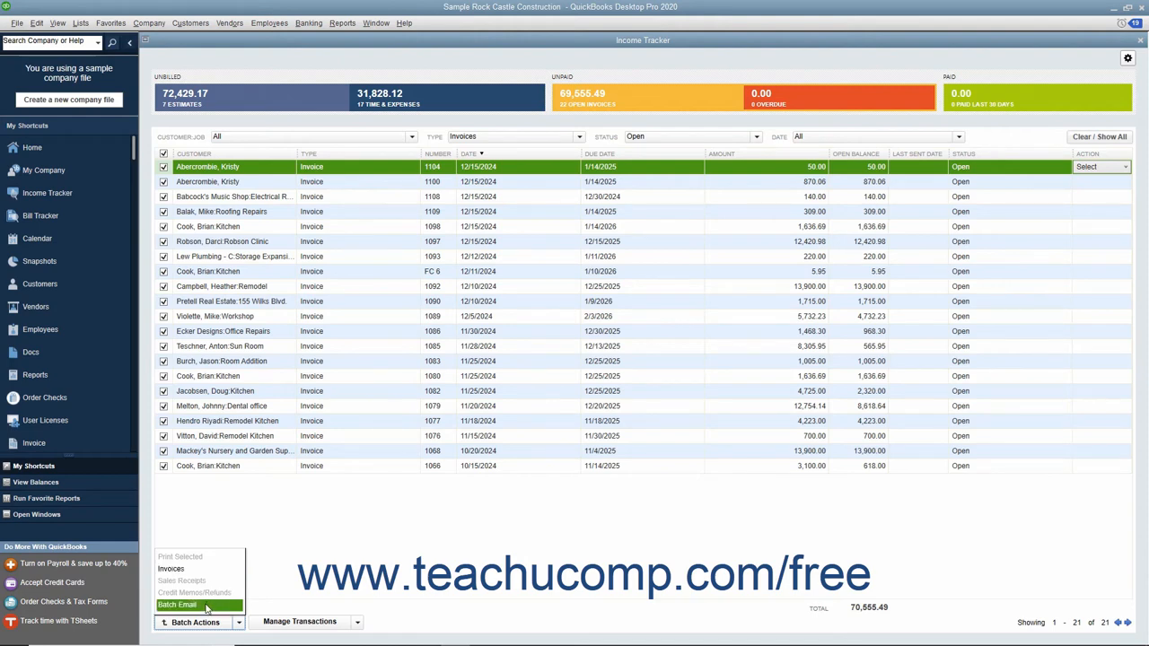
pyautogui.click(164, 153)
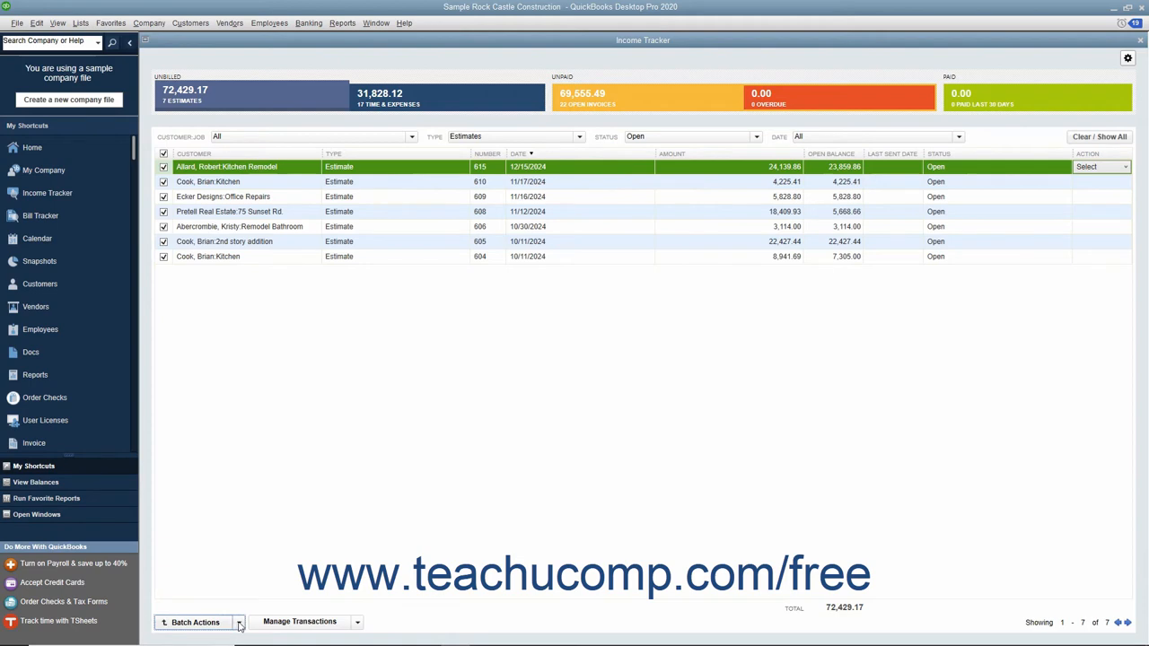
pyautogui.click(193, 621)
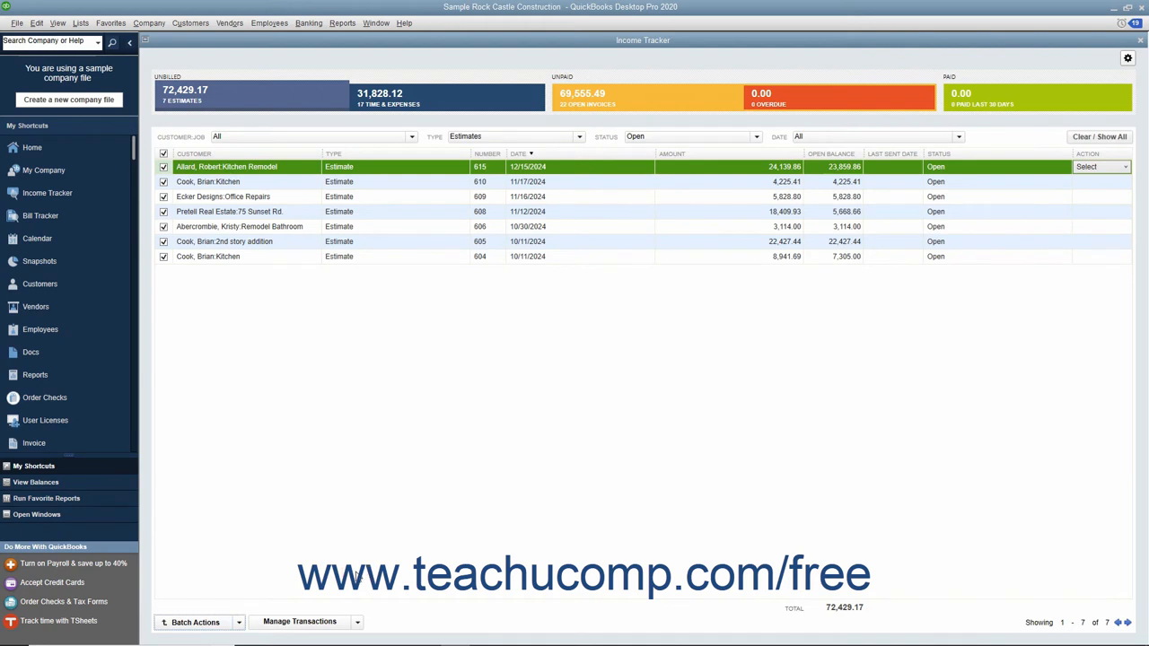
pyautogui.moveTo(316, 179)
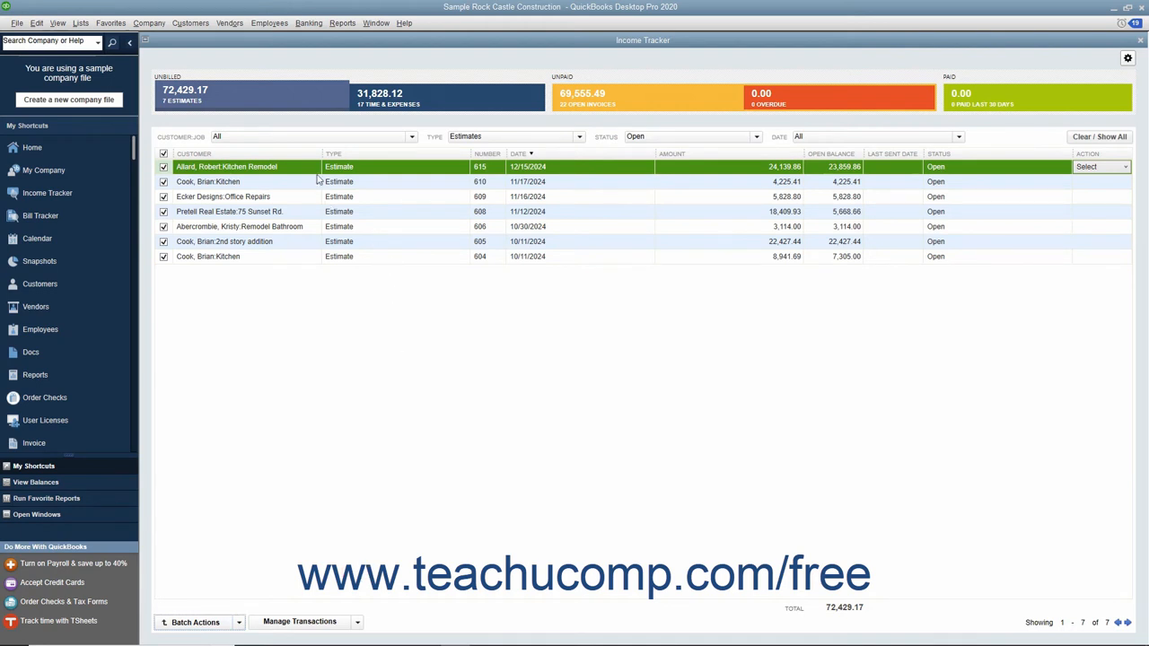
pyautogui.moveTo(305, 169)
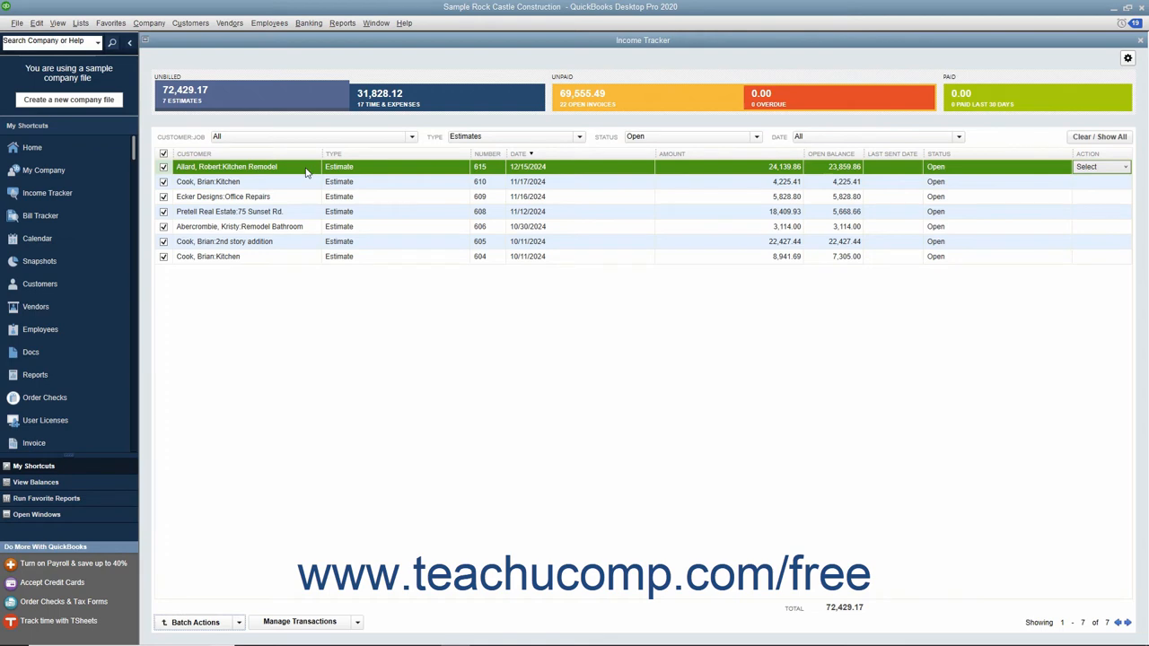
pyautogui.doubleClick(226, 165)
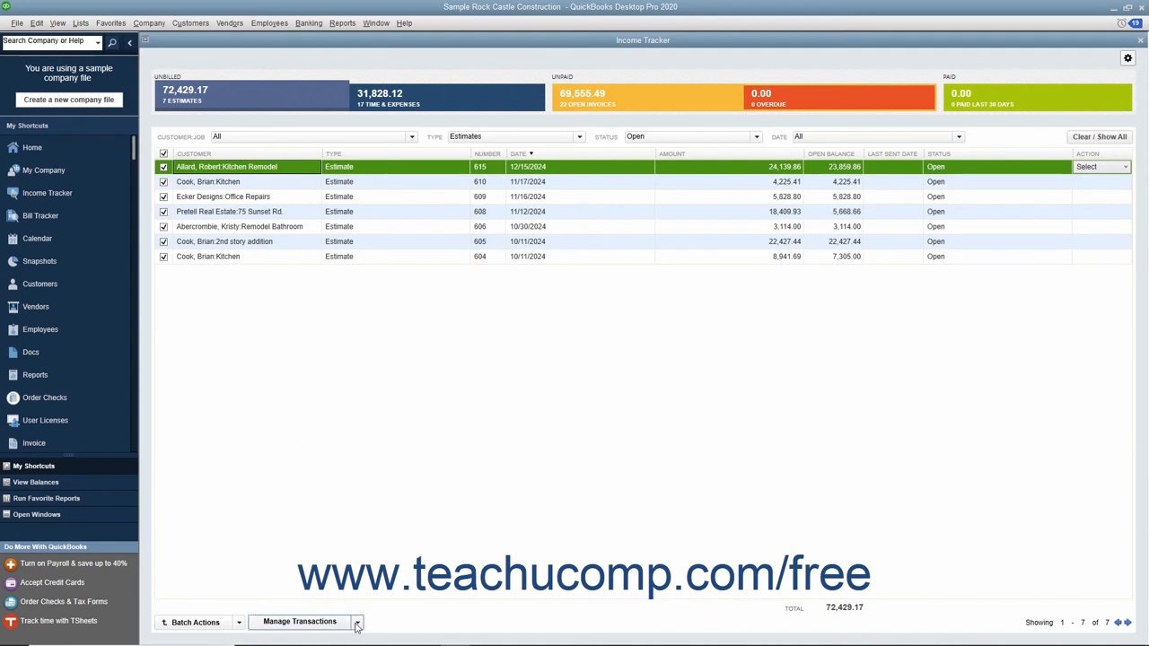
# Step: From Manage Transactions try Edit Highlighted Row, then start a blank Create Invoices form
pyautogui.click(356, 621)
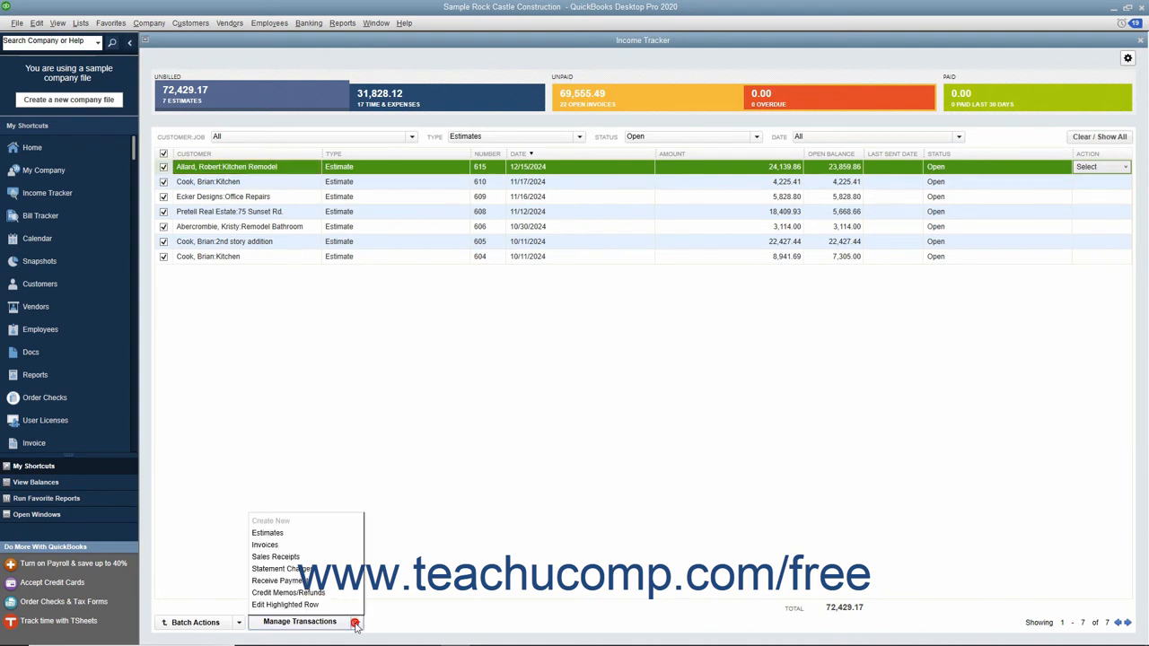
pyautogui.moveTo(285, 603)
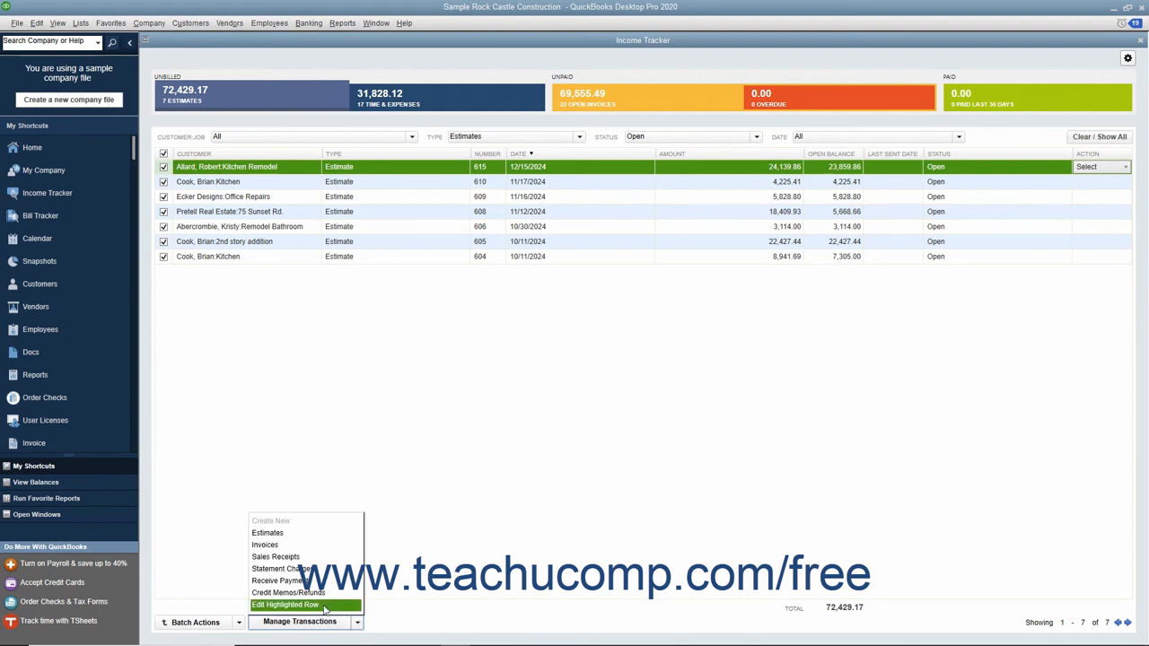
pyautogui.click(298, 603)
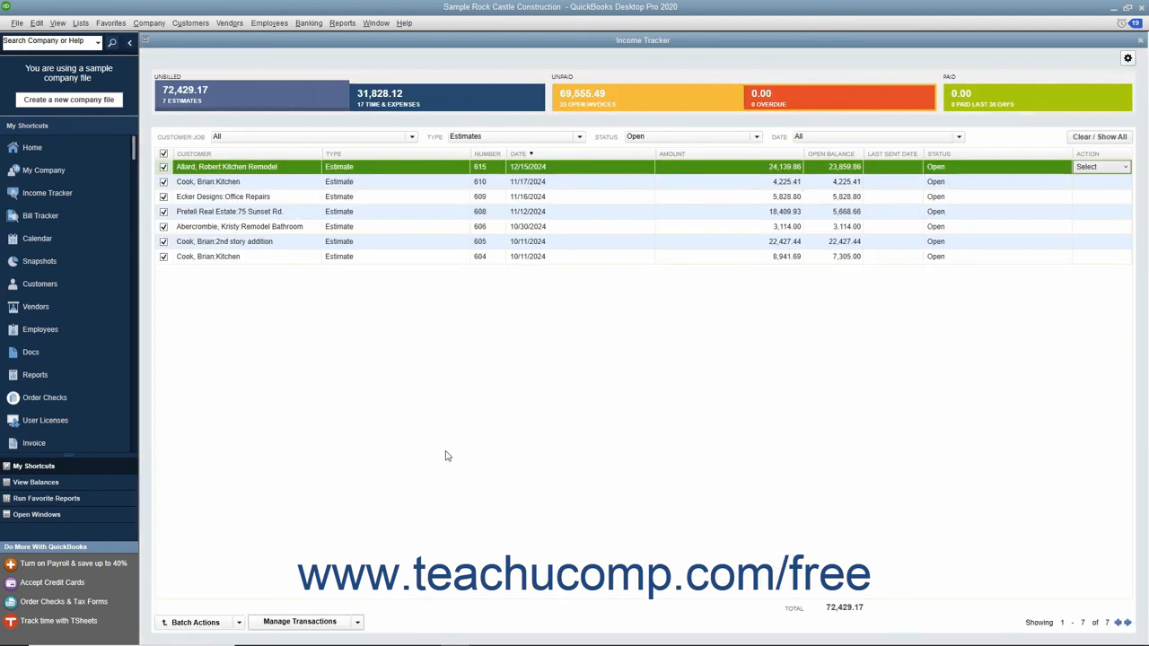
pyautogui.moveTo(258, 582)
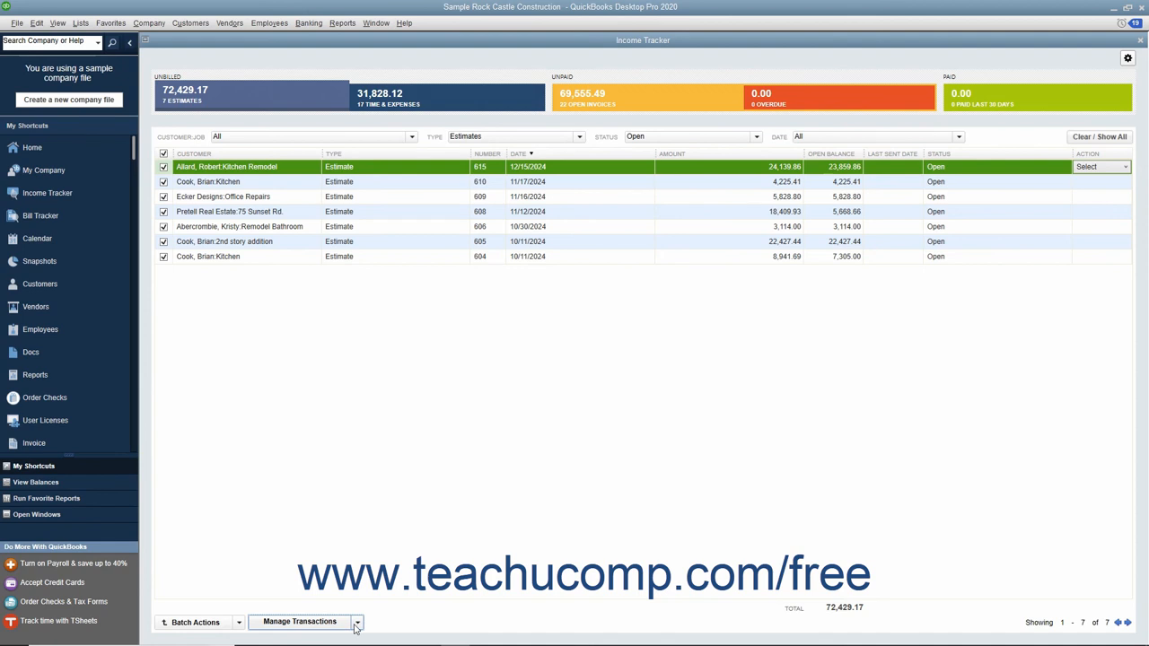
pyautogui.click(363, 621)
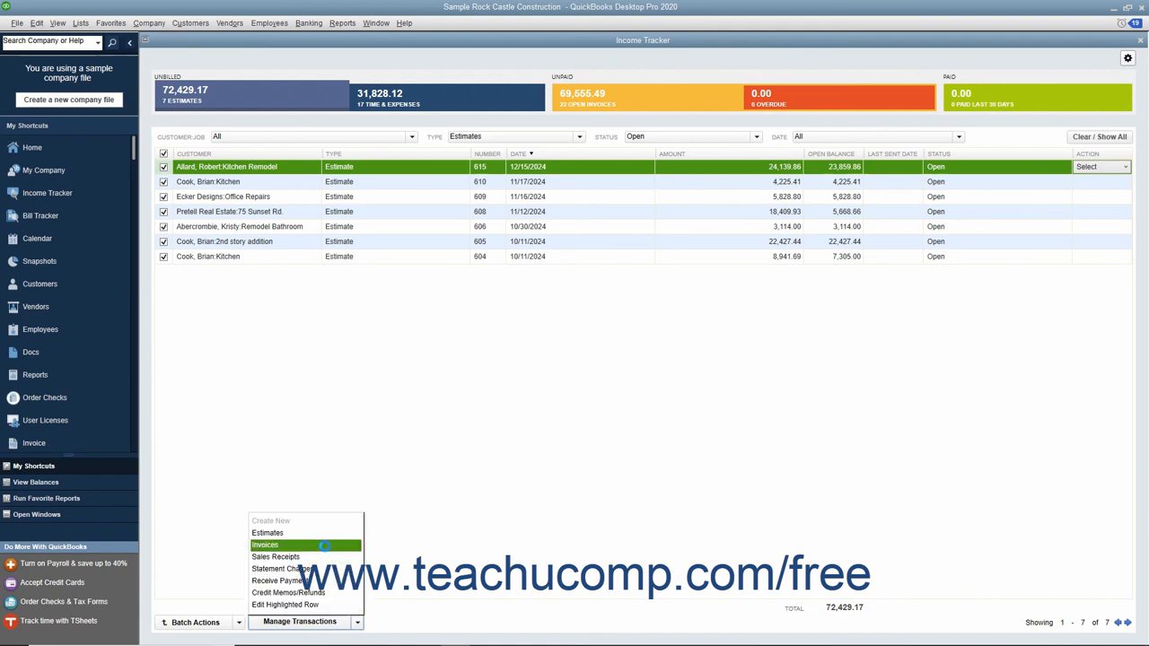
pyautogui.click(265, 545)
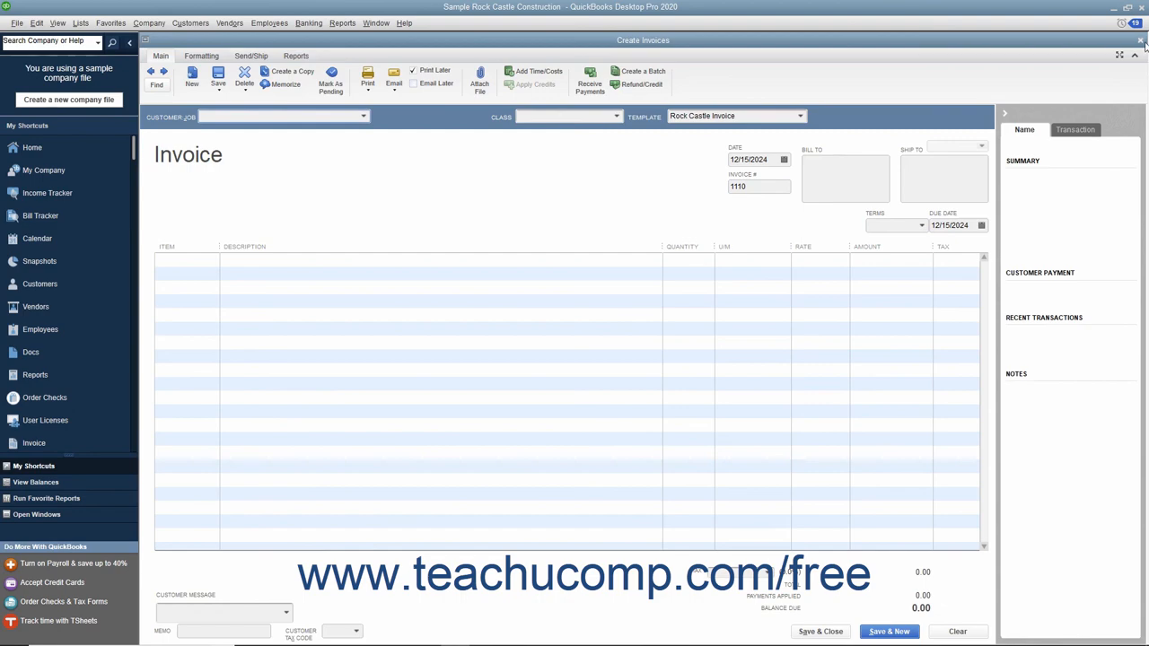